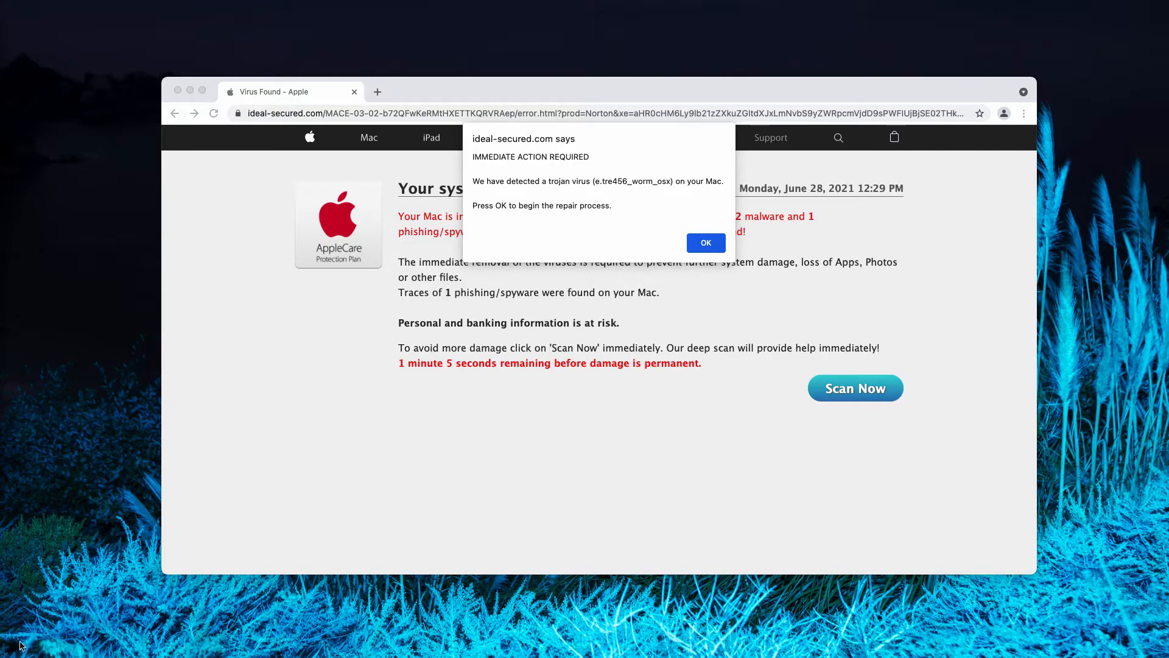
{"action": "mouse_move", "coordinate": [688, 136]}
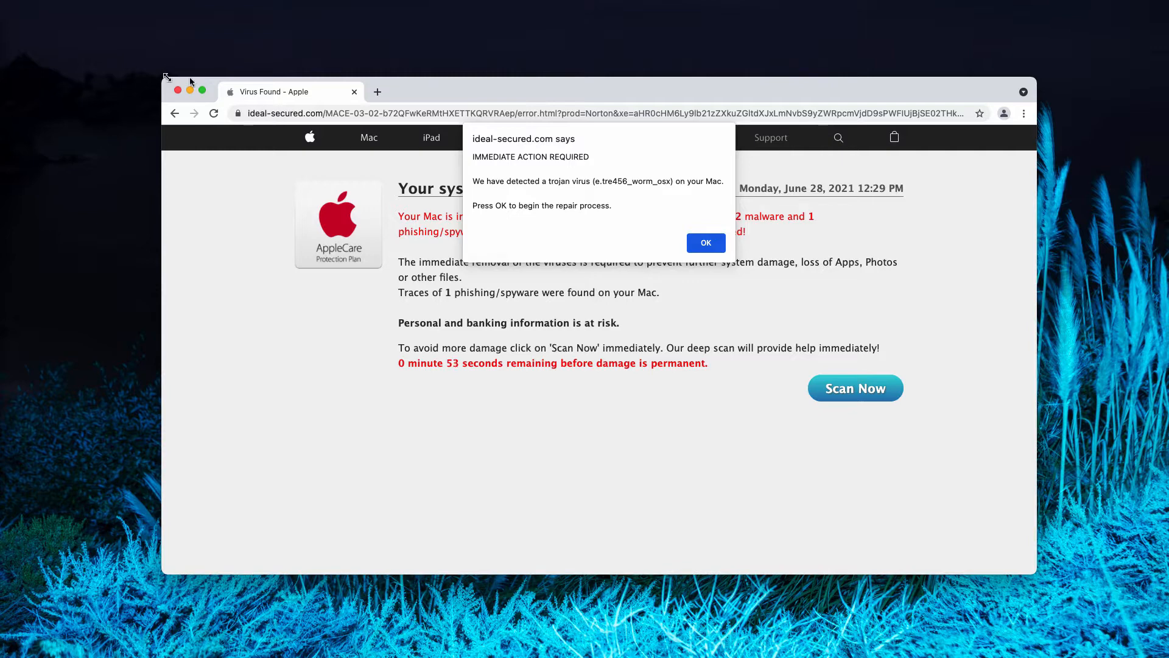
Dismiss the ideal-secured.com trojan virus JavaScript alert with OK.
{"action": "left_click", "coordinate": [704, 243]}
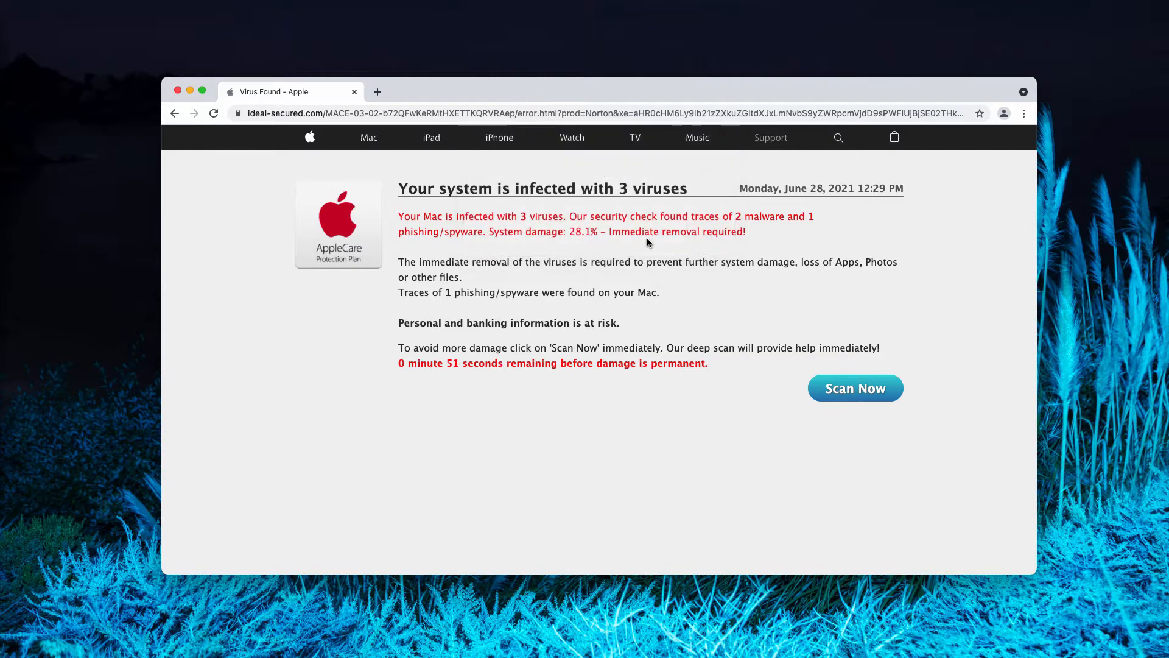
{"action": "mouse_move", "coordinate": [52, 66]}
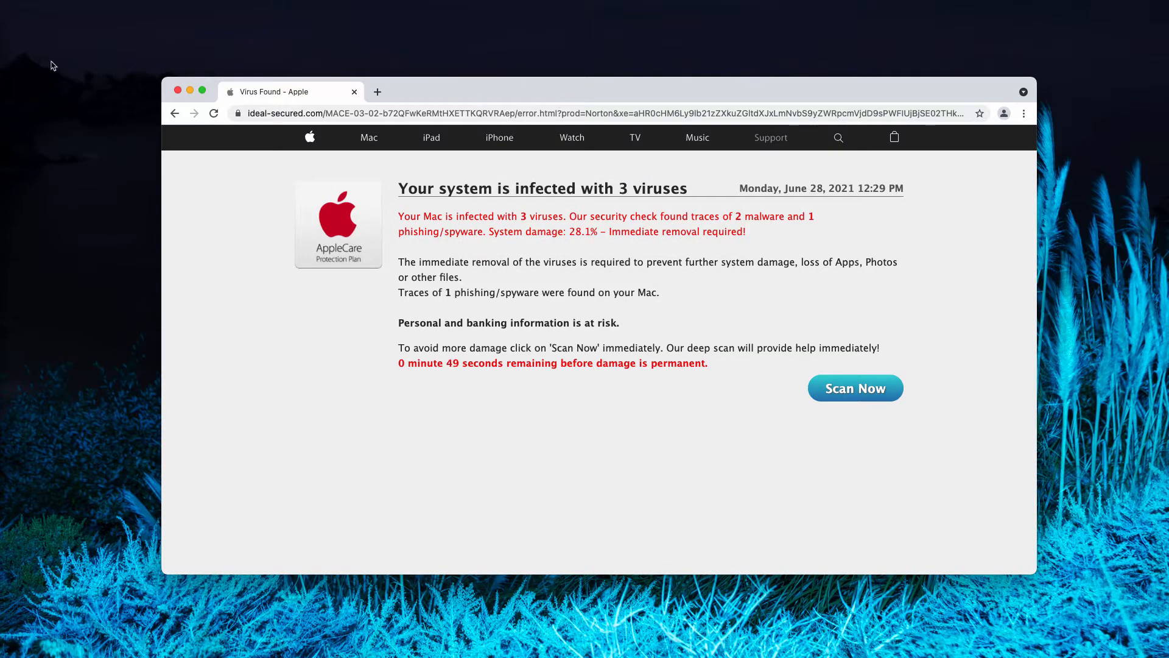
{"action": "mouse_move", "coordinate": [823, 217]}
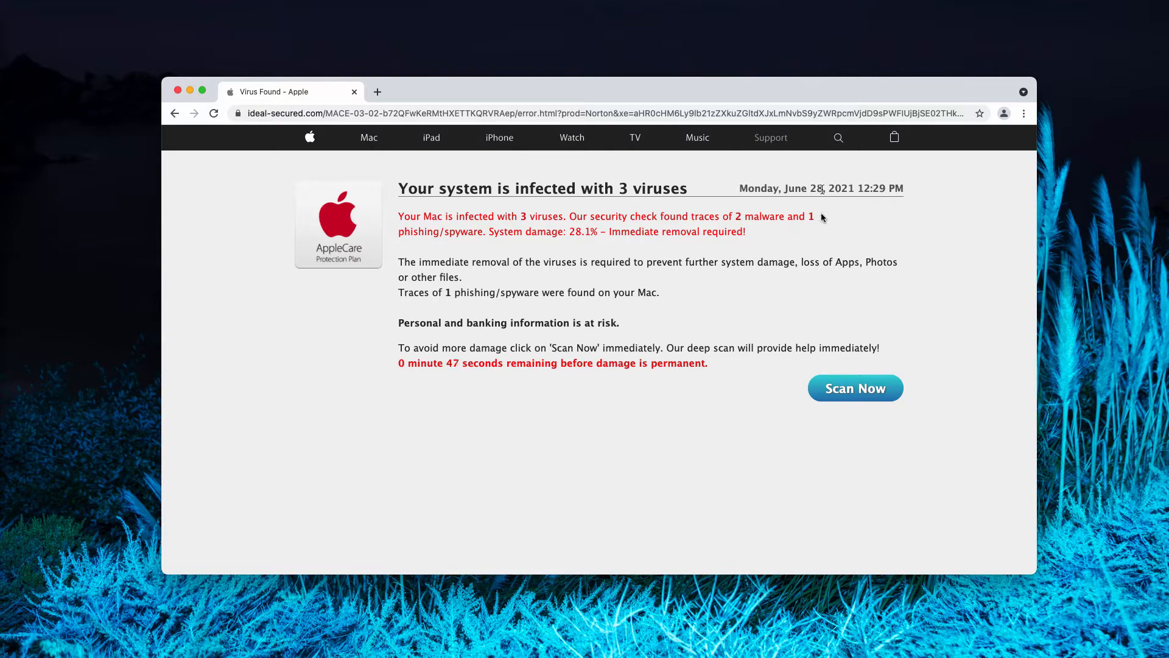
{"action": "mouse_move", "coordinate": [351, 296]}
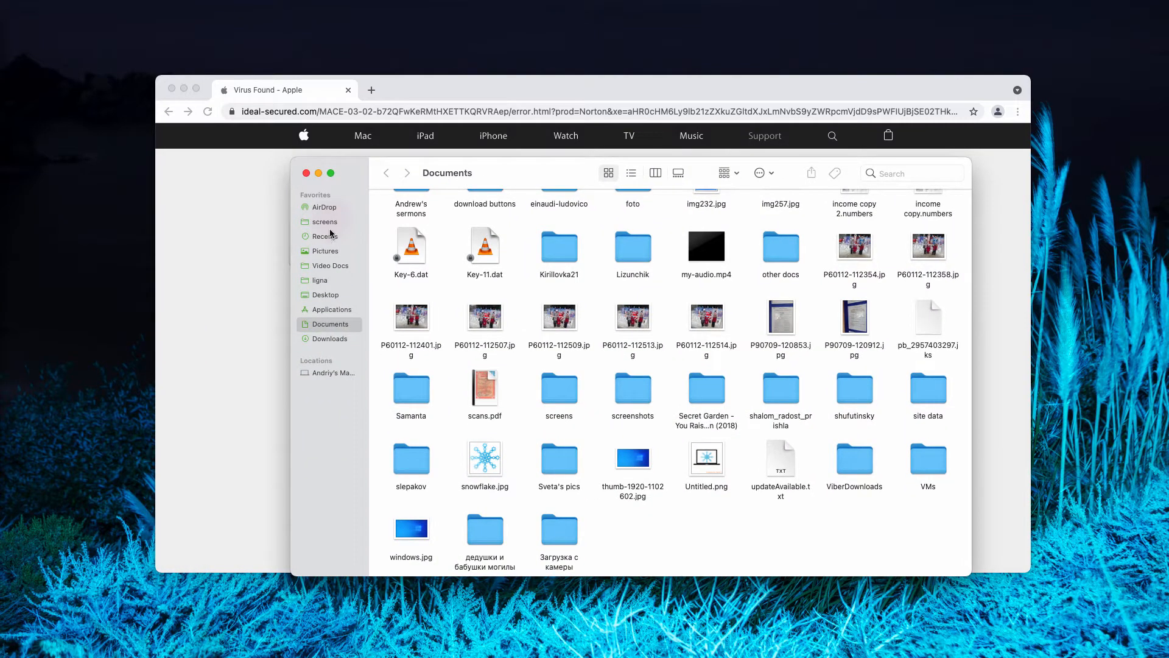
Browse the Applications folder, scrolling past Combo Cleaner, then close the Finder window.
{"action": "left_click", "coordinate": [330, 308]}
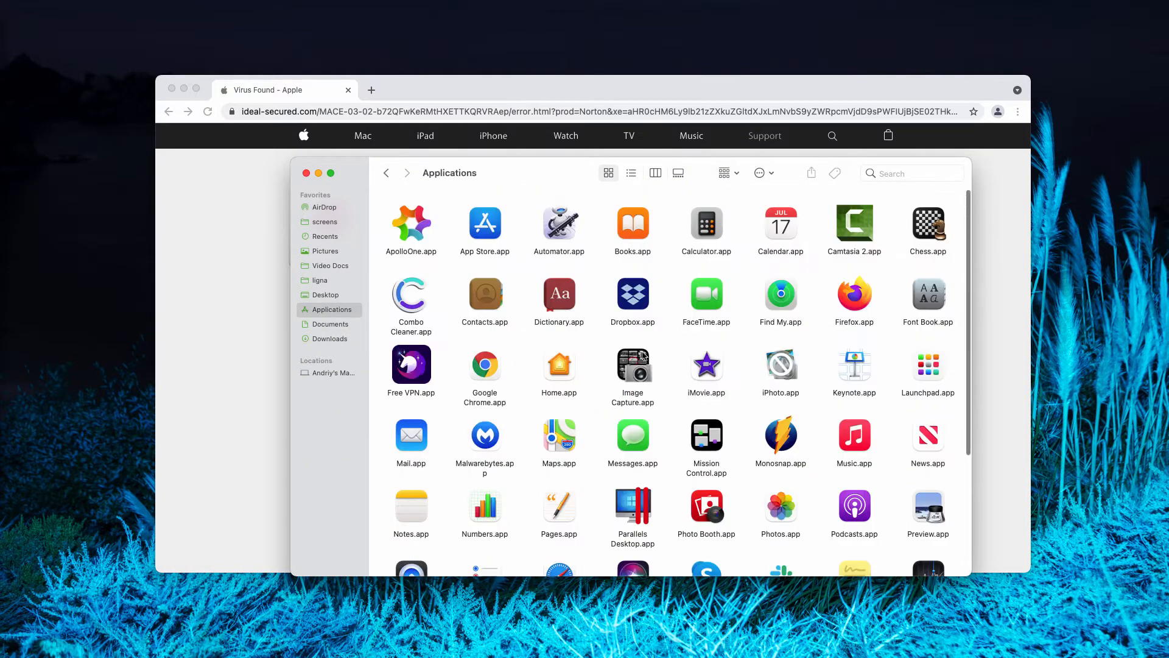
{"action": "scroll", "scroll_direction": "down", "scroll_amount": 3}
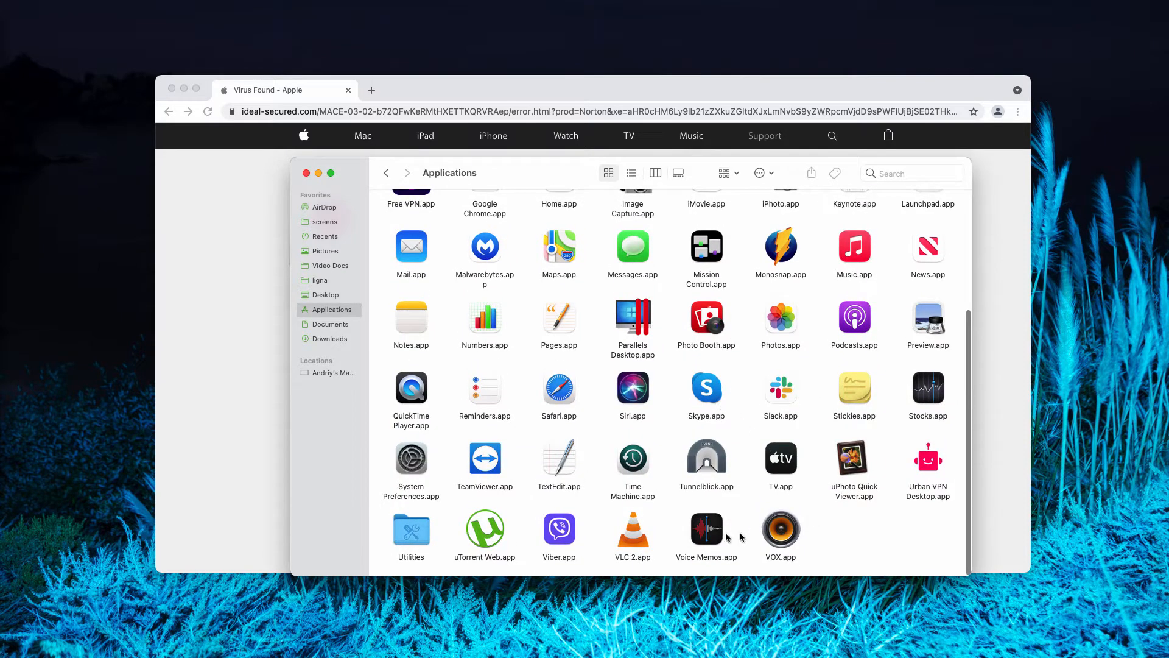
{"action": "mouse_move", "coordinate": [868, 601]}
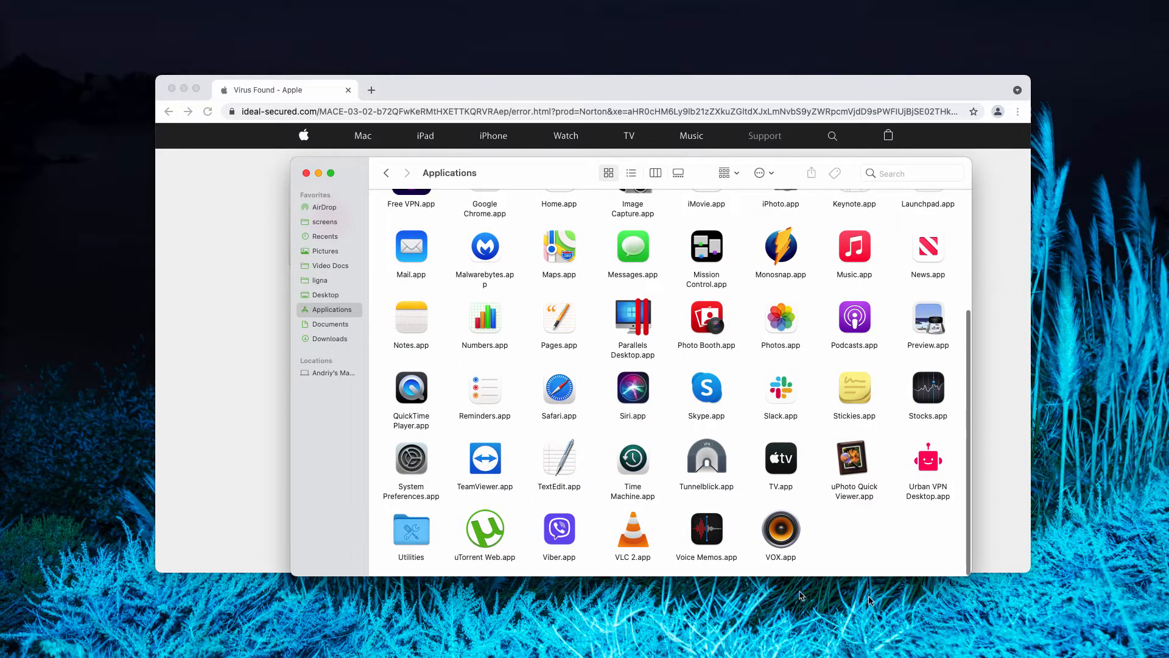
{"action": "scroll", "scroll_direction": "up", "scroll_amount": 3}
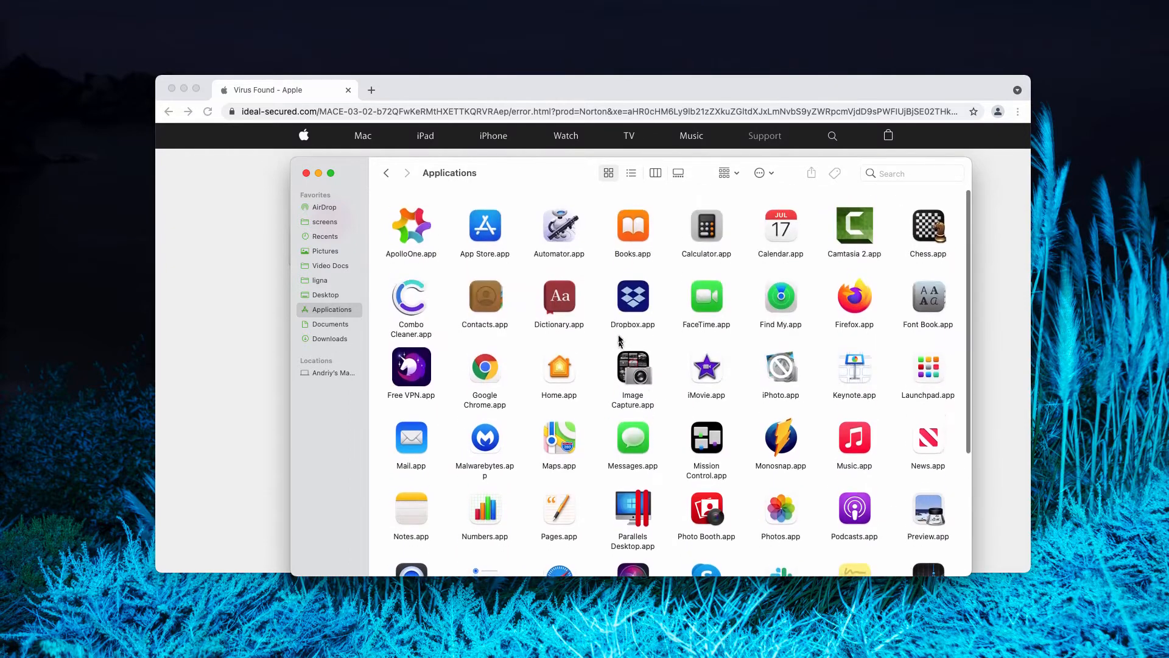
{"action": "mouse_move", "coordinate": [318, 173]}
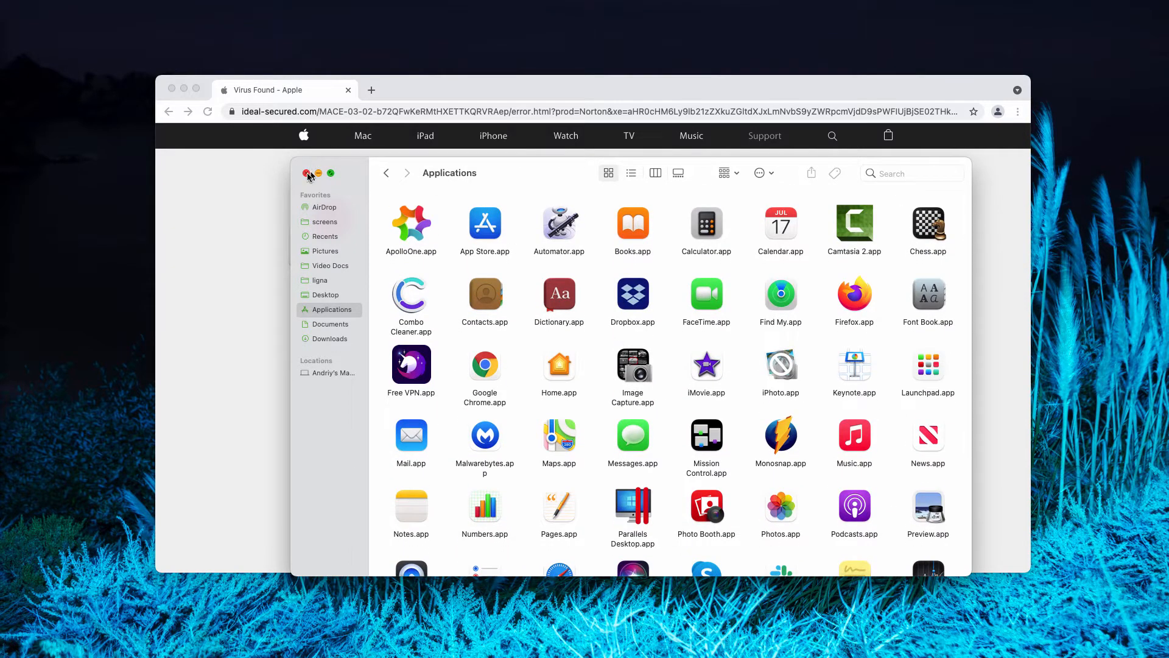
{"action": "left_click", "coordinate": [308, 173]}
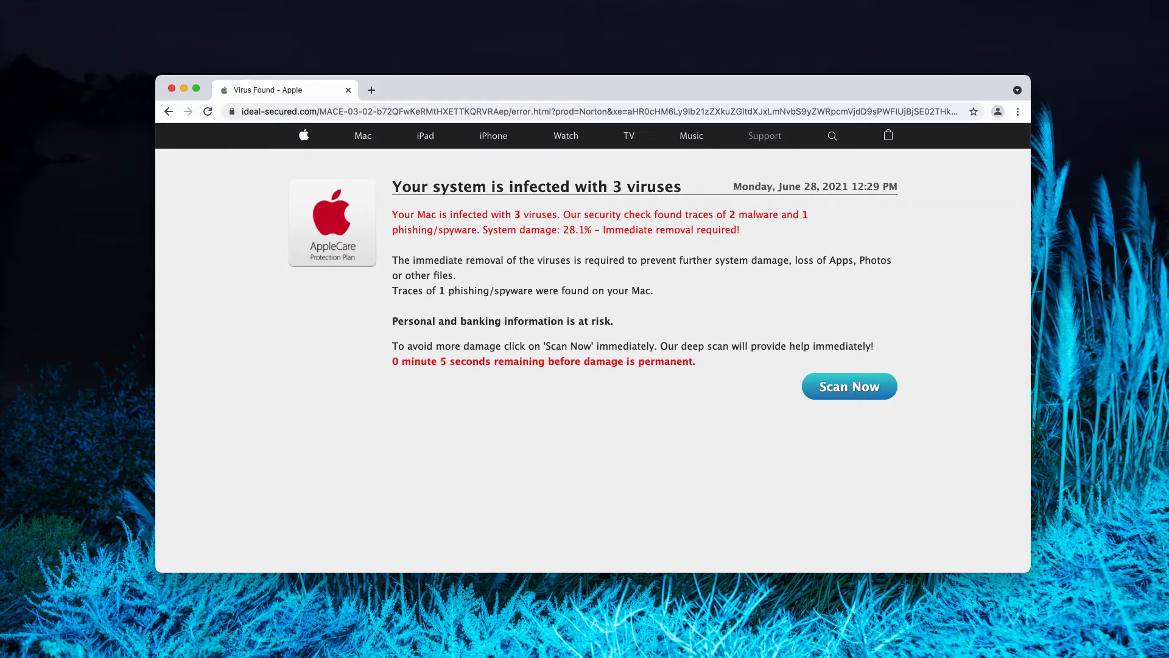
{"action": "mouse_move", "coordinate": [84, 201]}
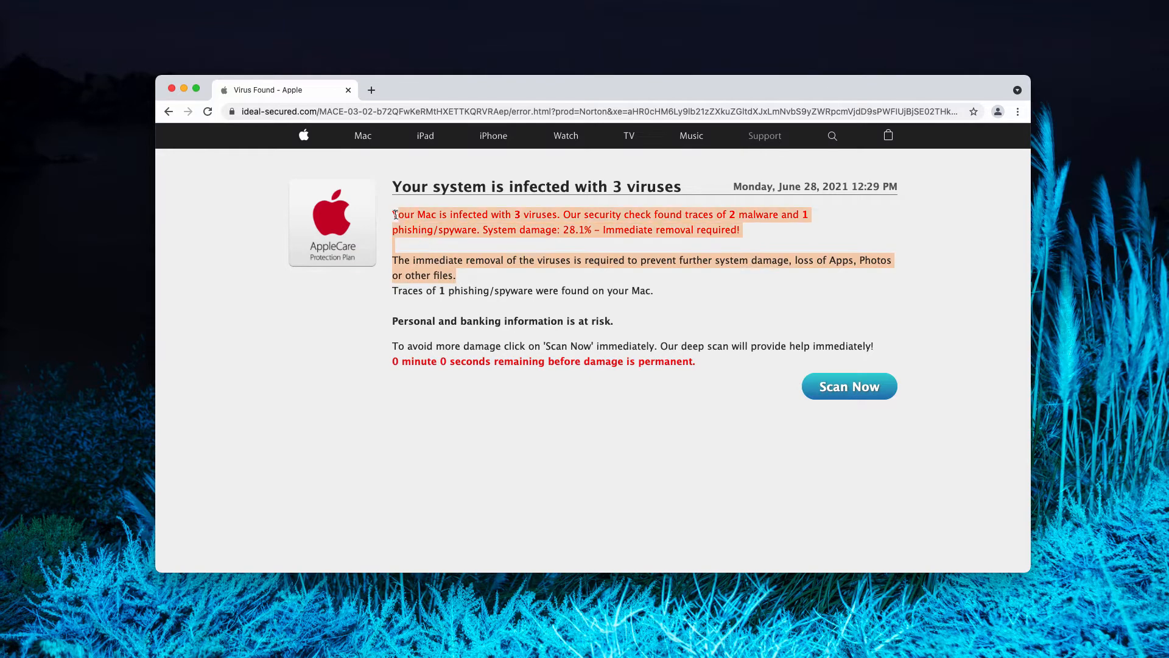
{"action": "left_click", "coordinate": [447, 217]}
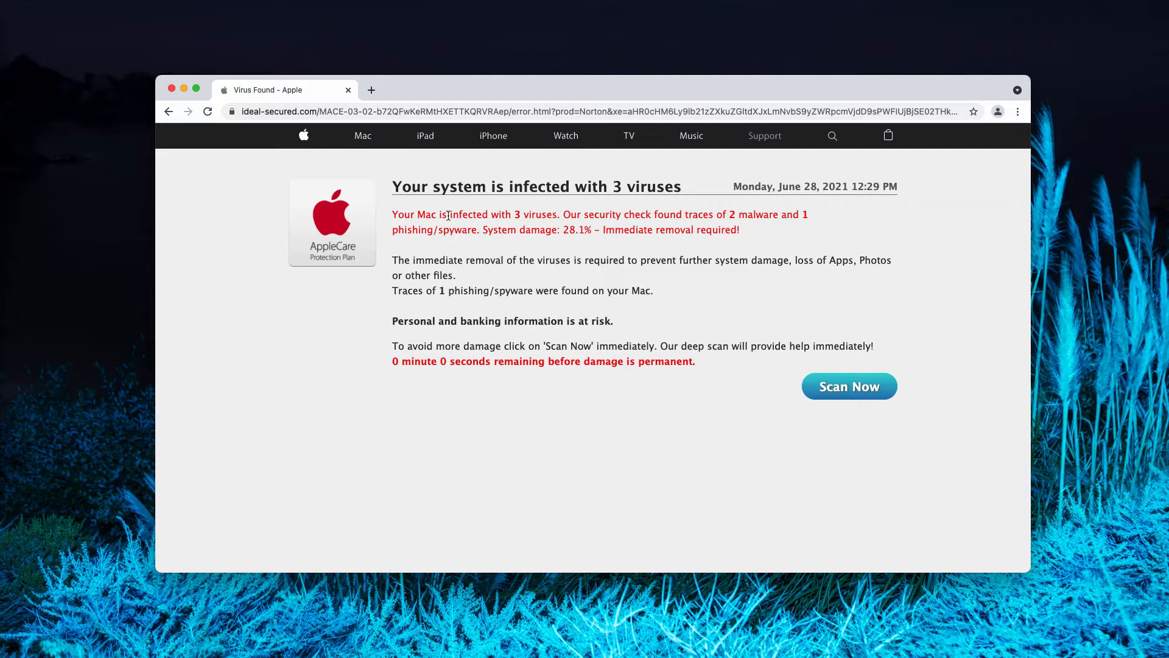
{"action": "mouse_move", "coordinate": [686, 319]}
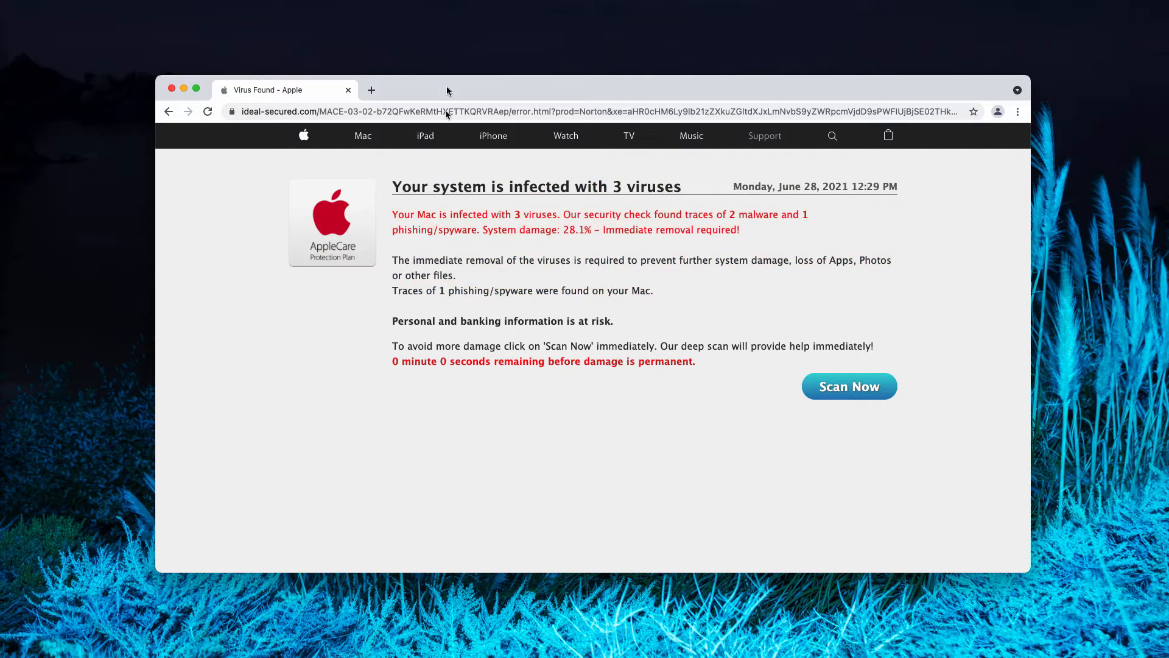
{"action": "mouse_move", "coordinate": [285, 116]}
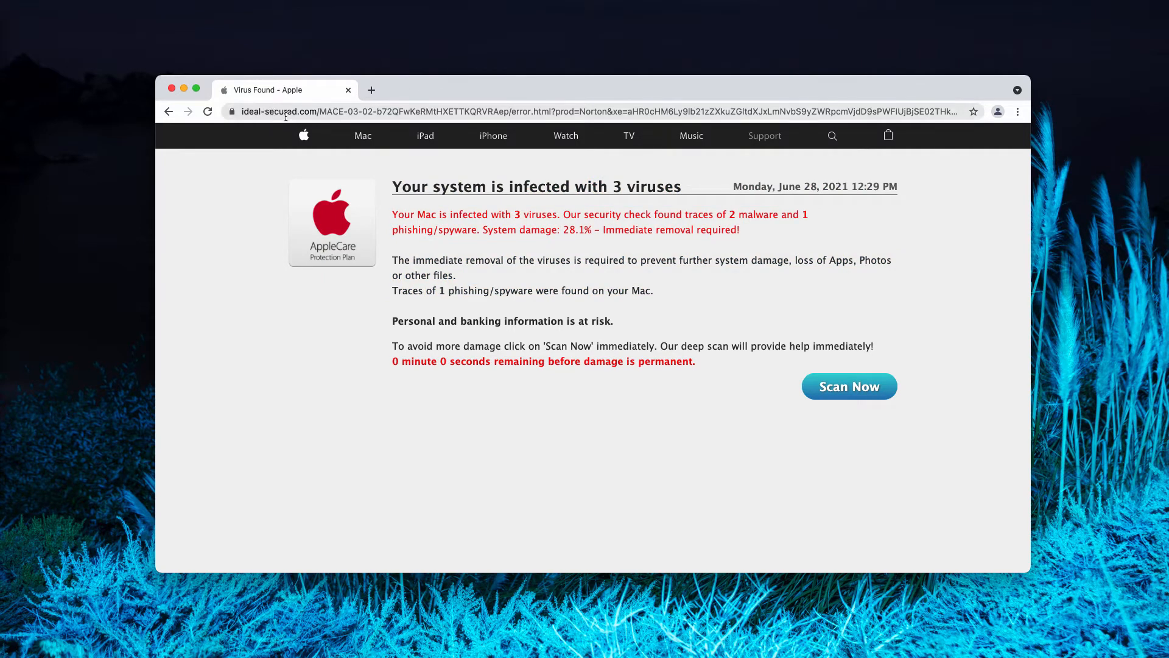
{"action": "mouse_move", "coordinate": [581, 255]}
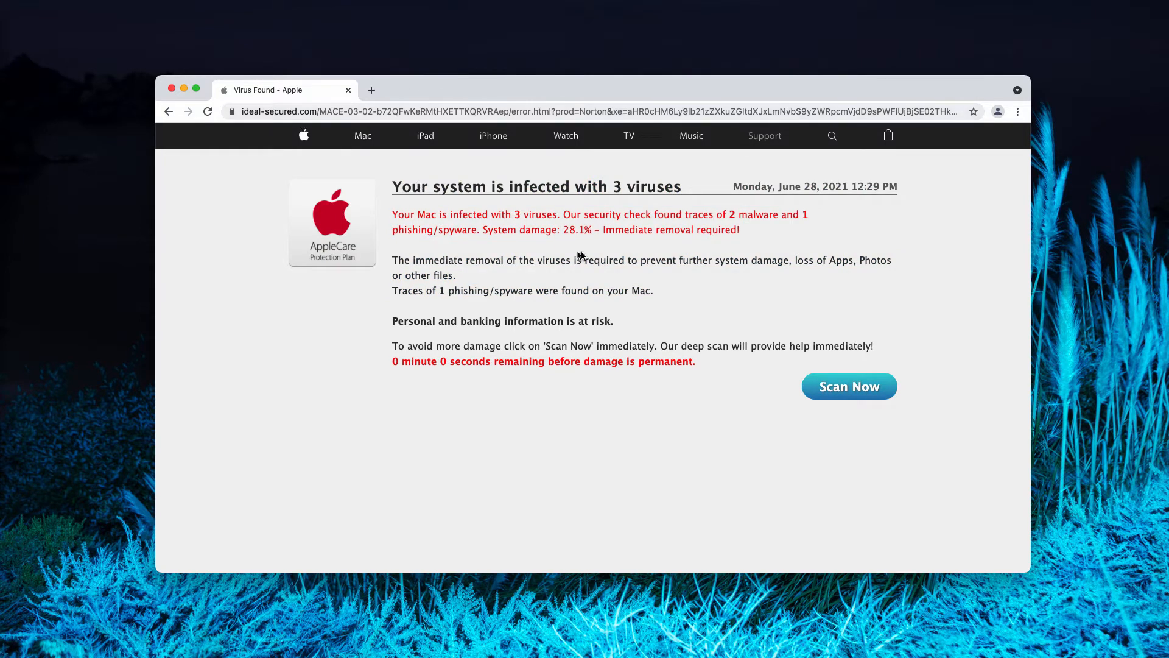
{"action": "mouse_move", "coordinate": [349, 284]}
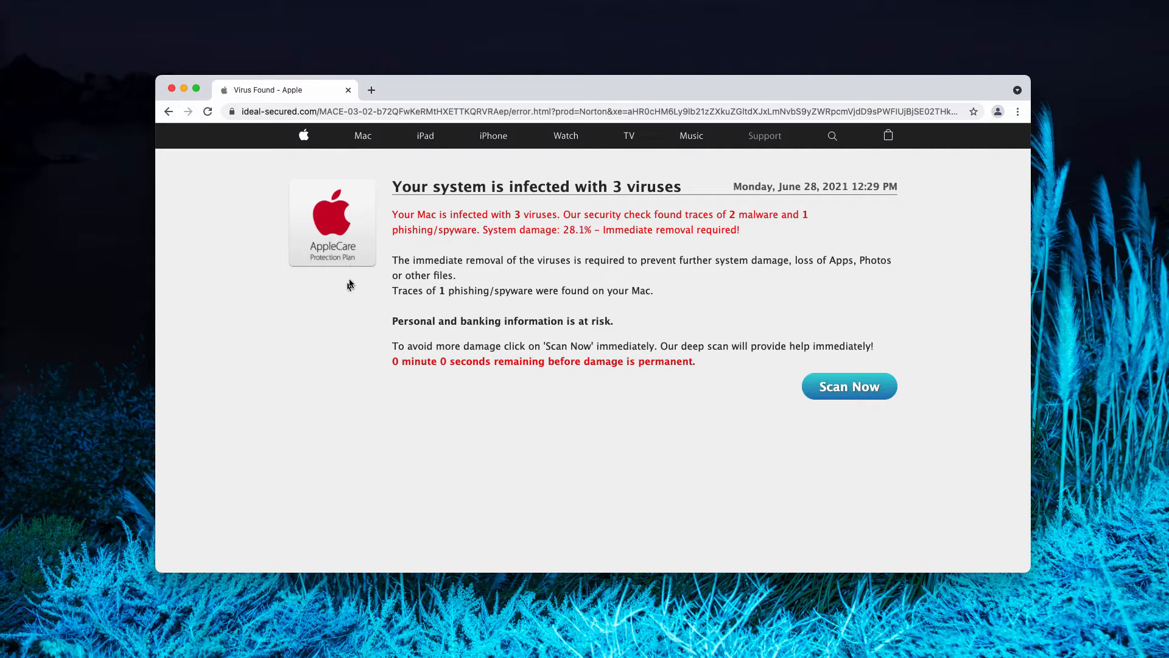
{"action": "mouse_move", "coordinate": [429, 244]}
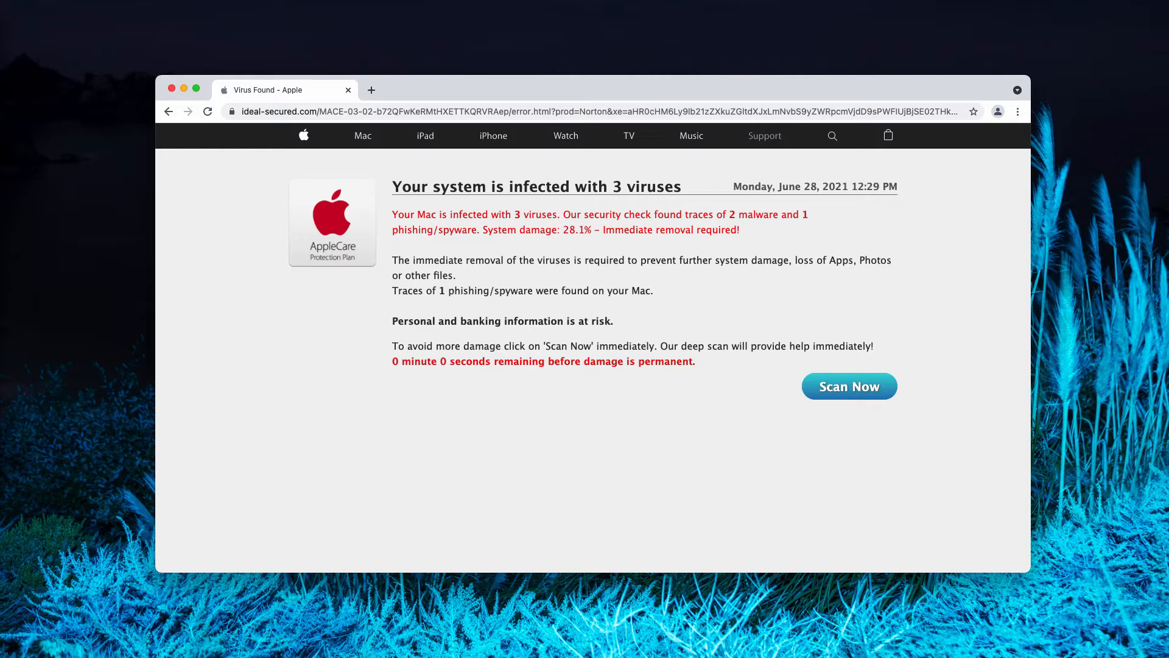
{"action": "mouse_move", "coordinate": [379, 253]}
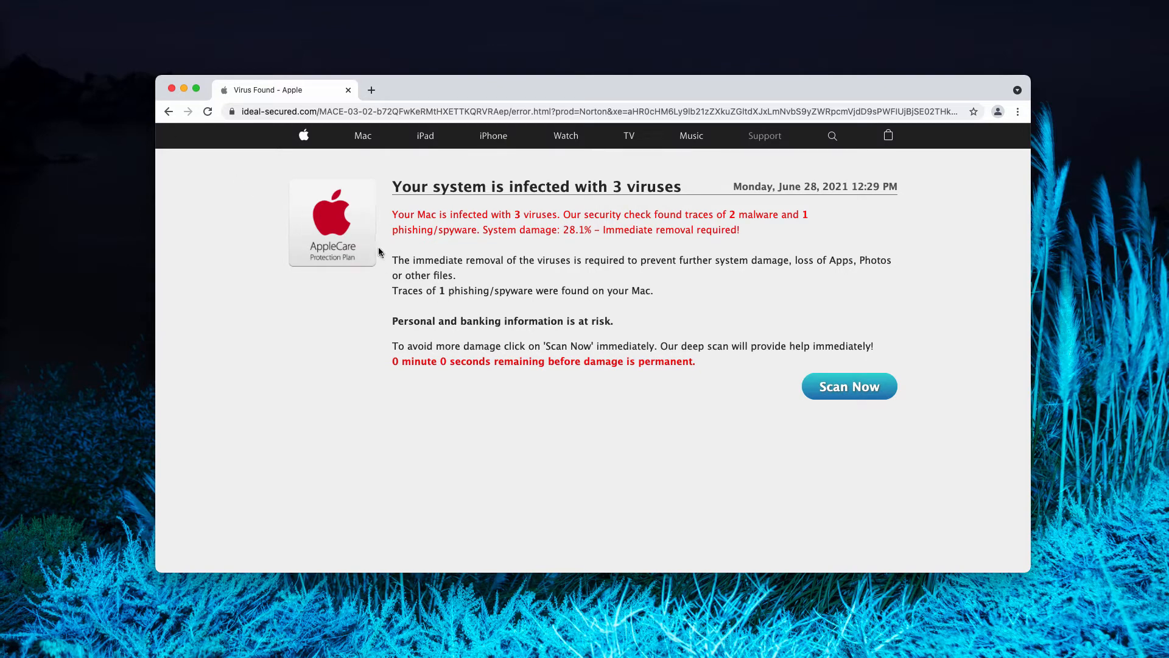
{"action": "mouse_move", "coordinate": [736, 372]}
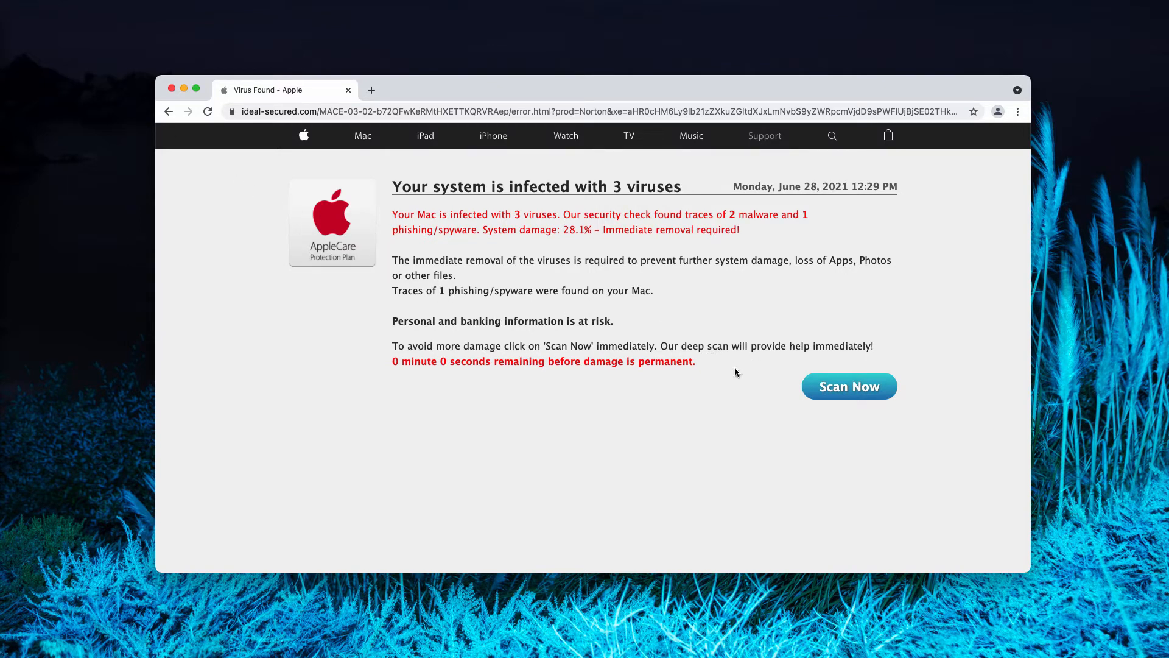
{"action": "mouse_move", "coordinate": [393, 221]}
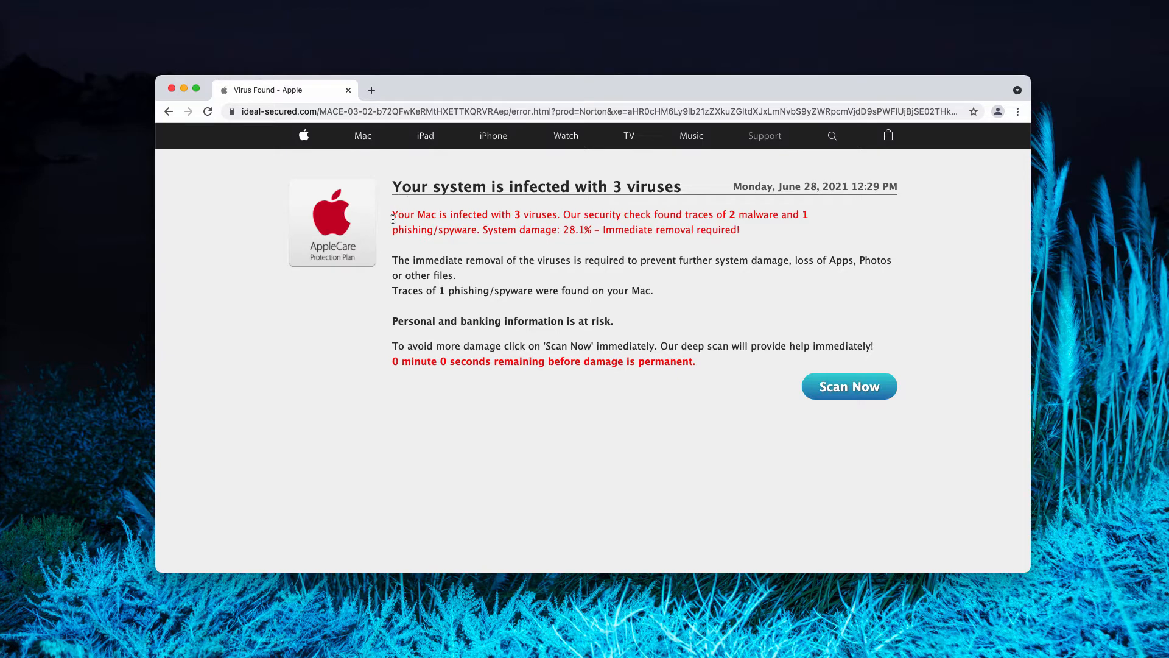
{"action": "left_click", "coordinate": [370, 89]}
{"action": "type", "text": "combocleaner.com"}
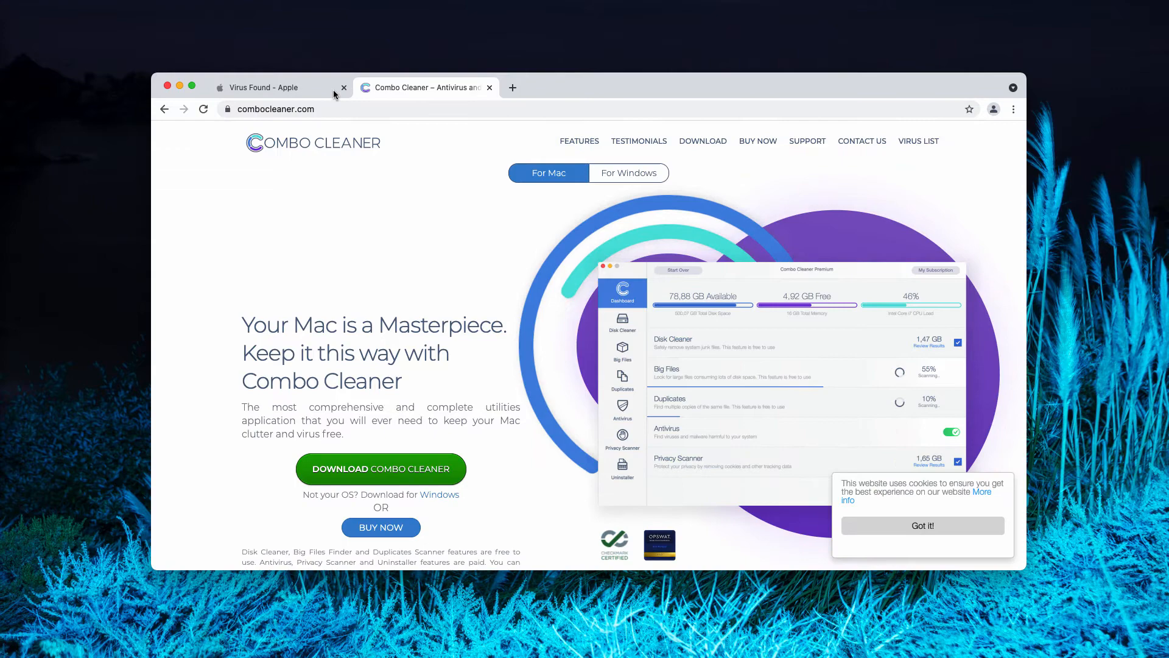
Close the 'Virus Found - Apple' scam tab in Chrome.
{"action": "left_click", "coordinate": [276, 88]}
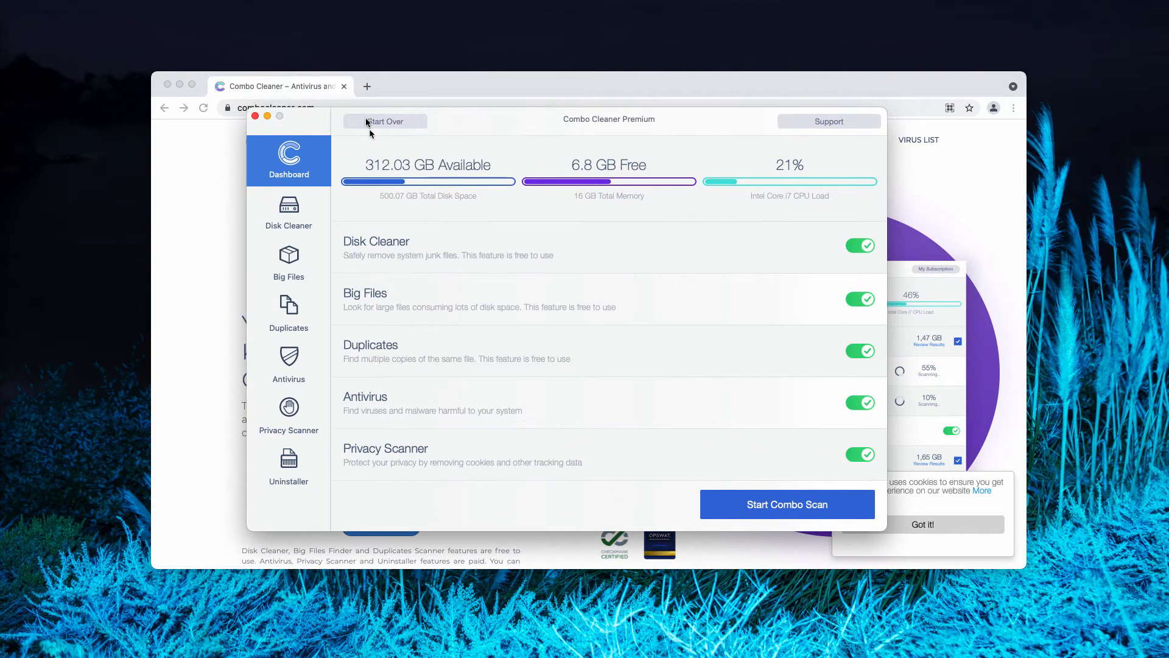
Run a Combo Scan of the Mac from the Dashboard.
{"action": "left_click", "coordinate": [787, 503]}
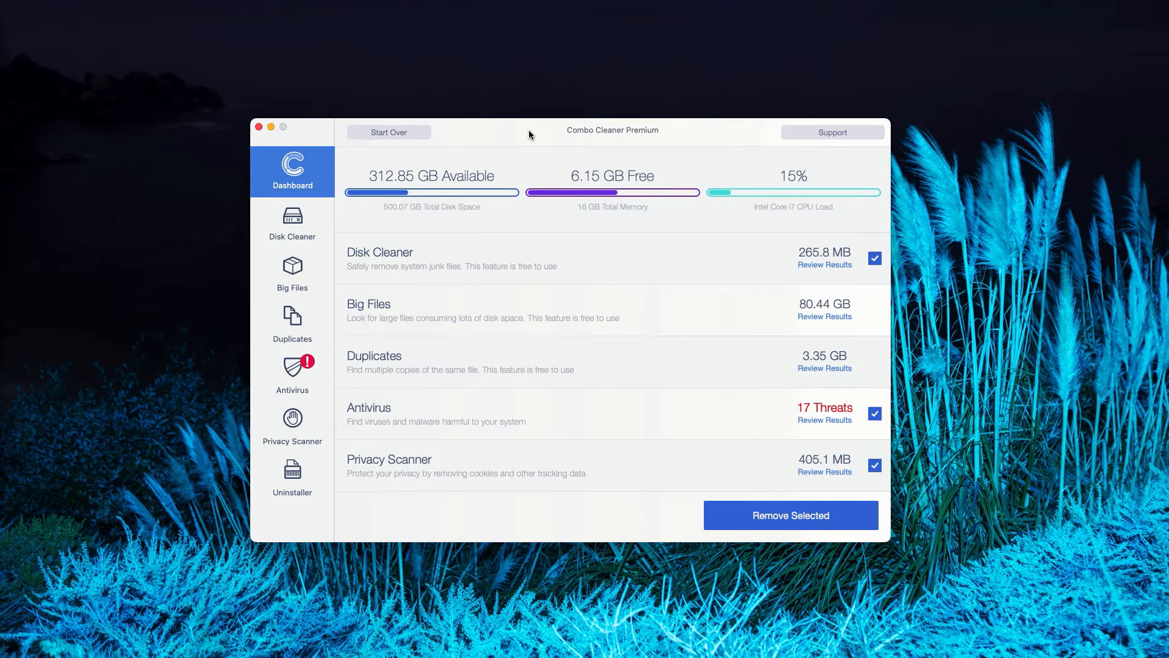
{"action": "mouse_move", "coordinate": [546, 132]}
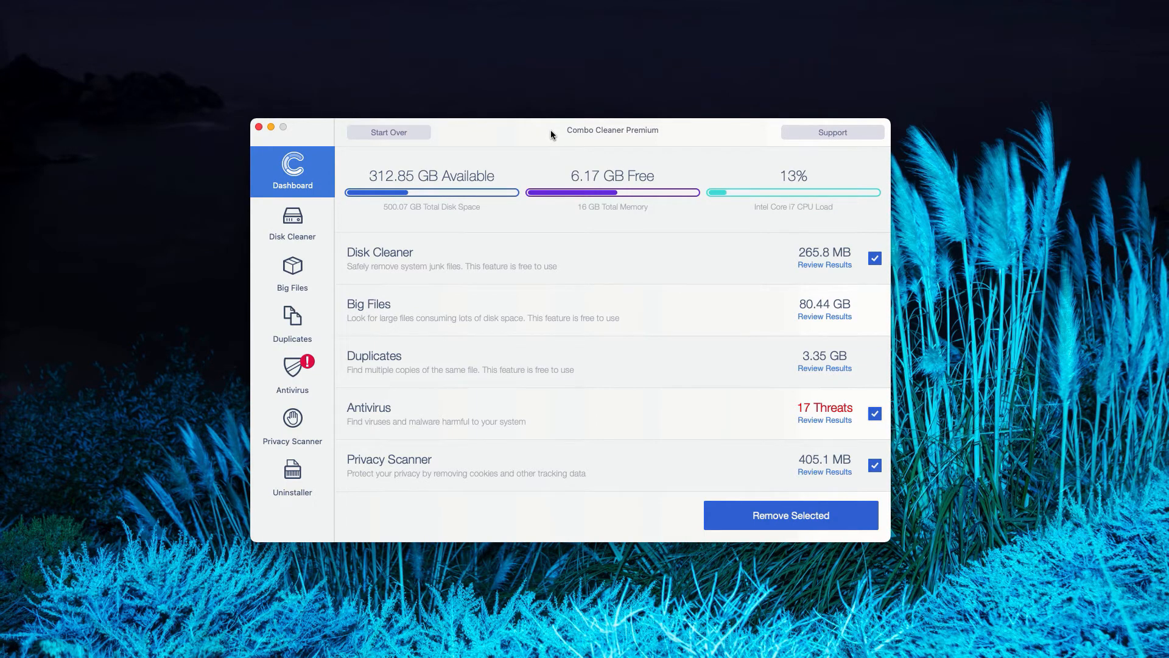
{"action": "mouse_move", "coordinate": [473, 158]}
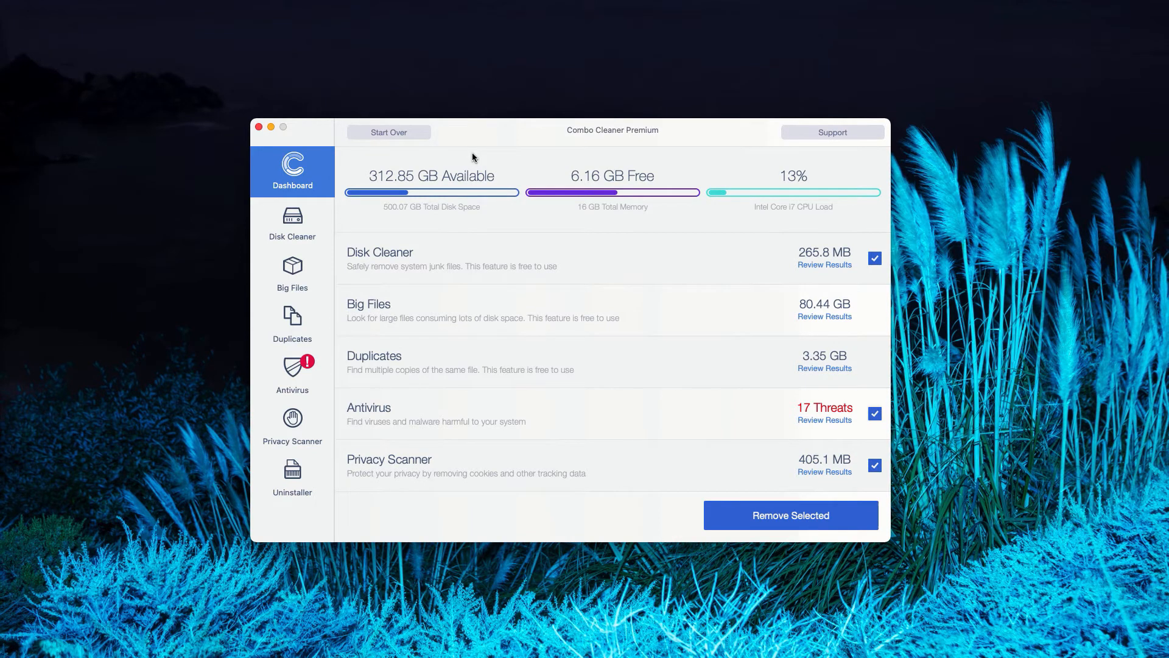
{"action": "mouse_move", "coordinate": [585, 377]}
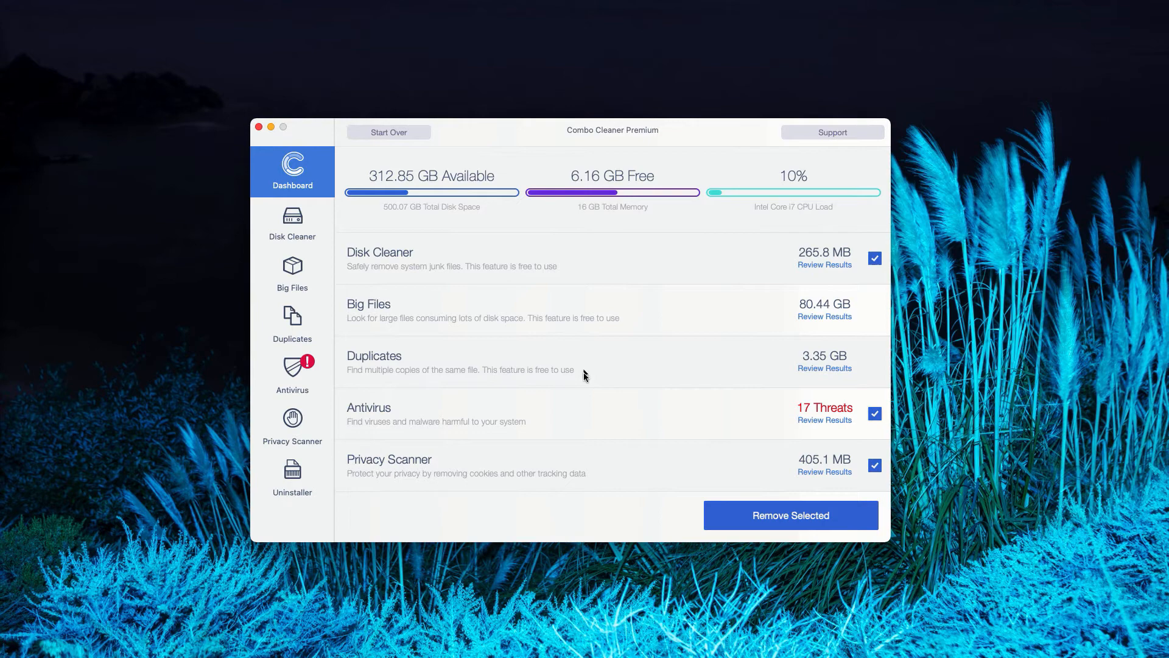
{"action": "mouse_move", "coordinate": [484, 426]}
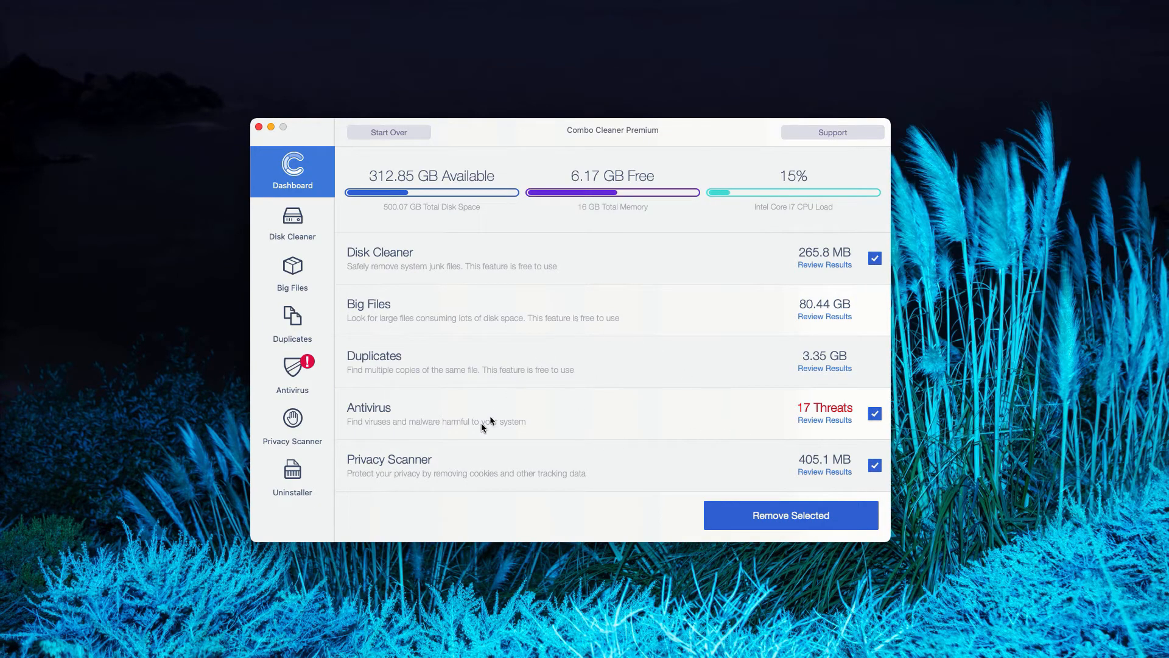
{"action": "mouse_move", "coordinate": [374, 419]}
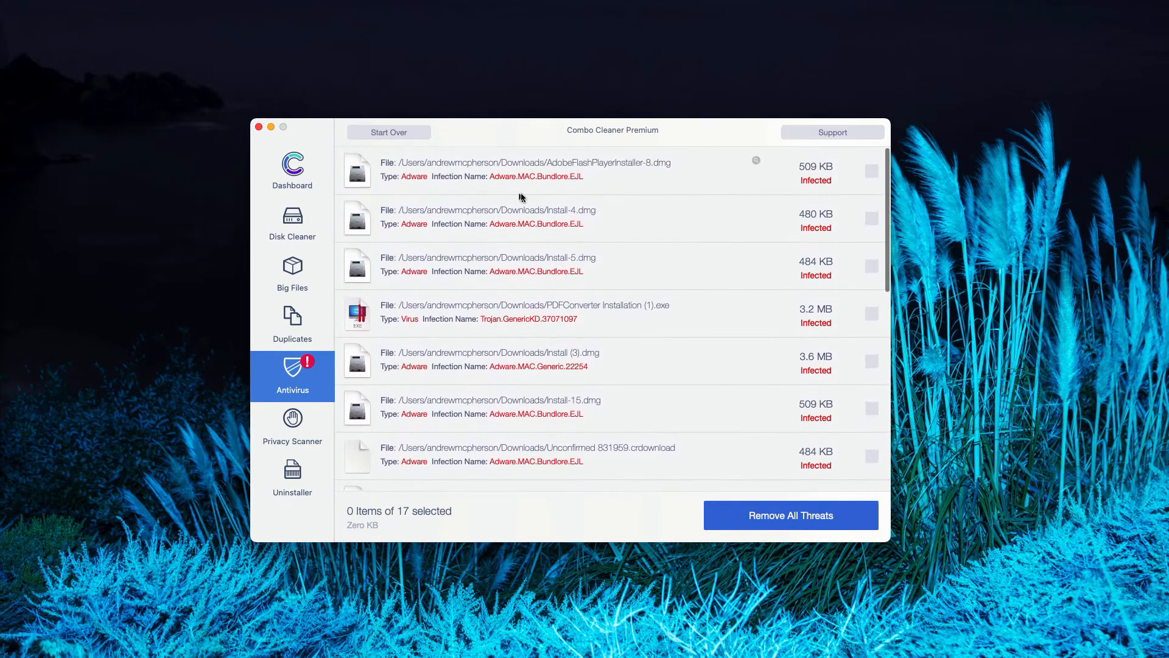
Scroll through the Antivirus list of 17 infected adware and trojan files in Downloads.
{"action": "scroll", "scroll_direction": "down", "scroll_amount": 3}
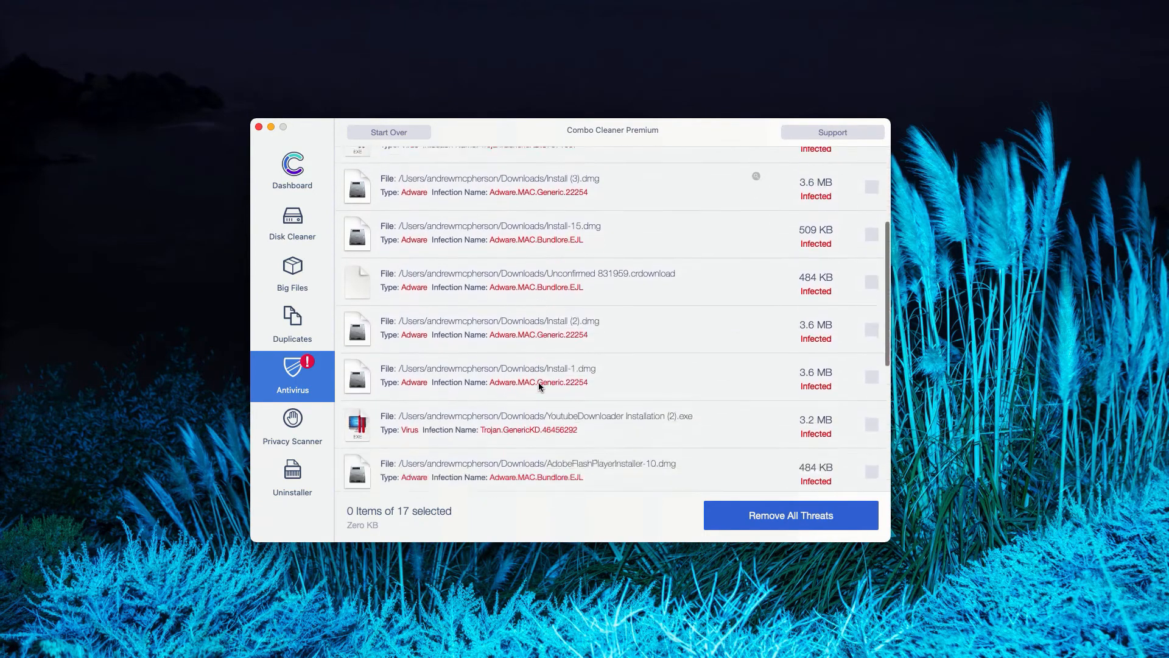
{"action": "scroll", "scroll_direction": "down", "scroll_amount": 3}
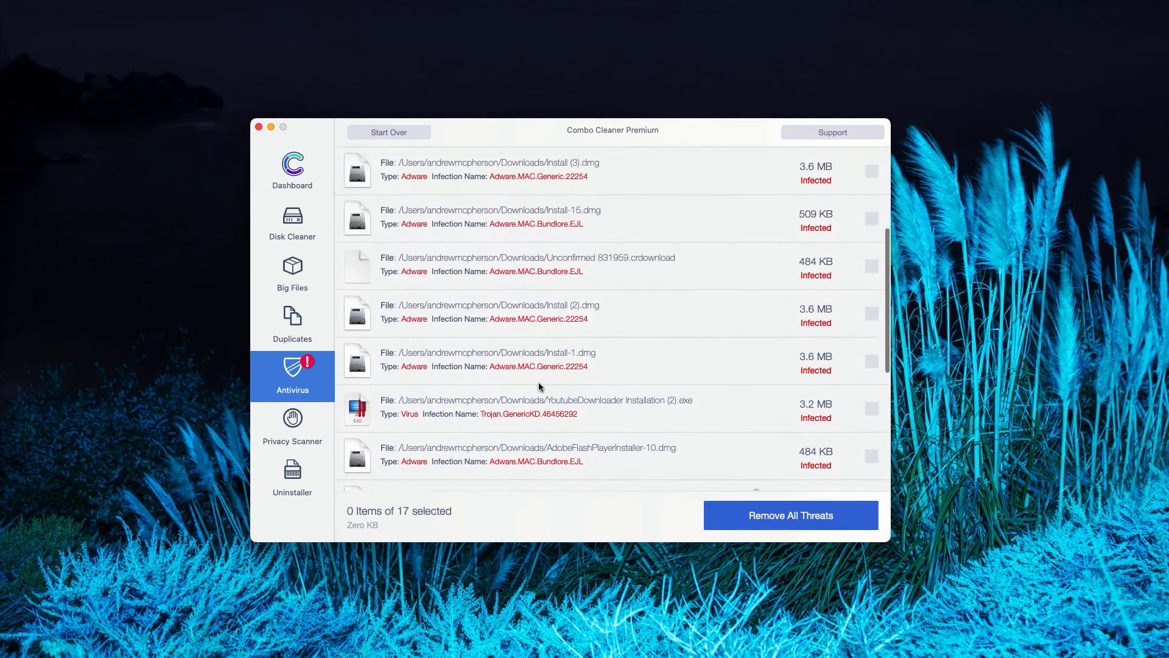
{"action": "scroll", "scroll_direction": "up", "scroll_amount": 3}
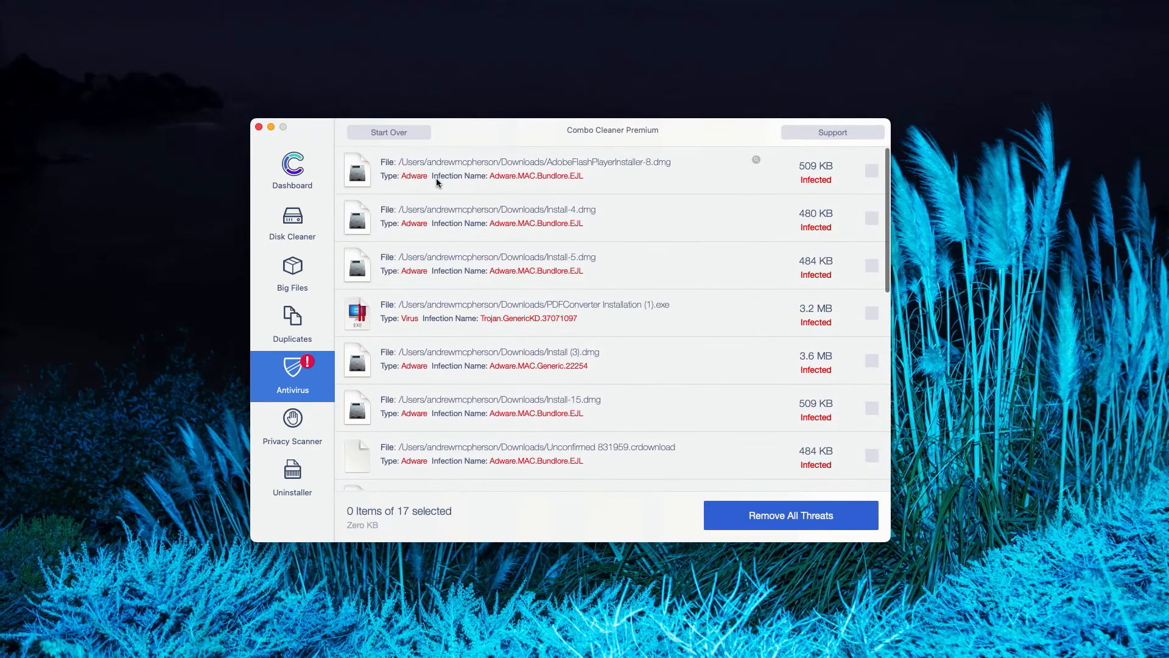
{"action": "mouse_move", "coordinate": [470, 168]}
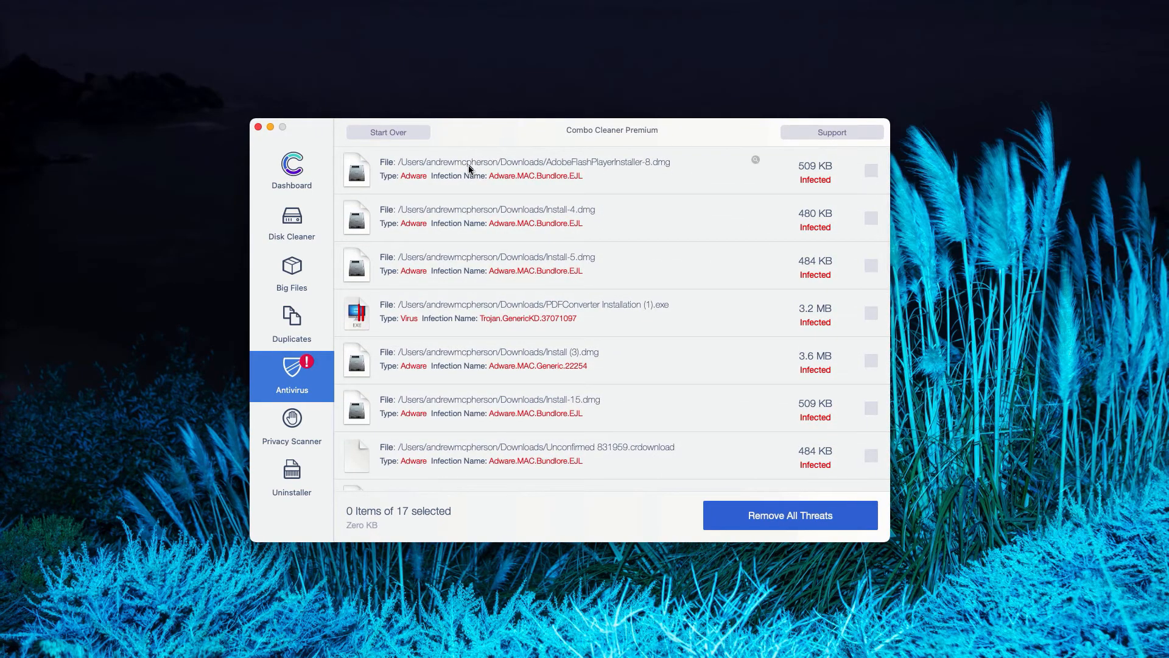
{"action": "mouse_move", "coordinate": [632, 171]}
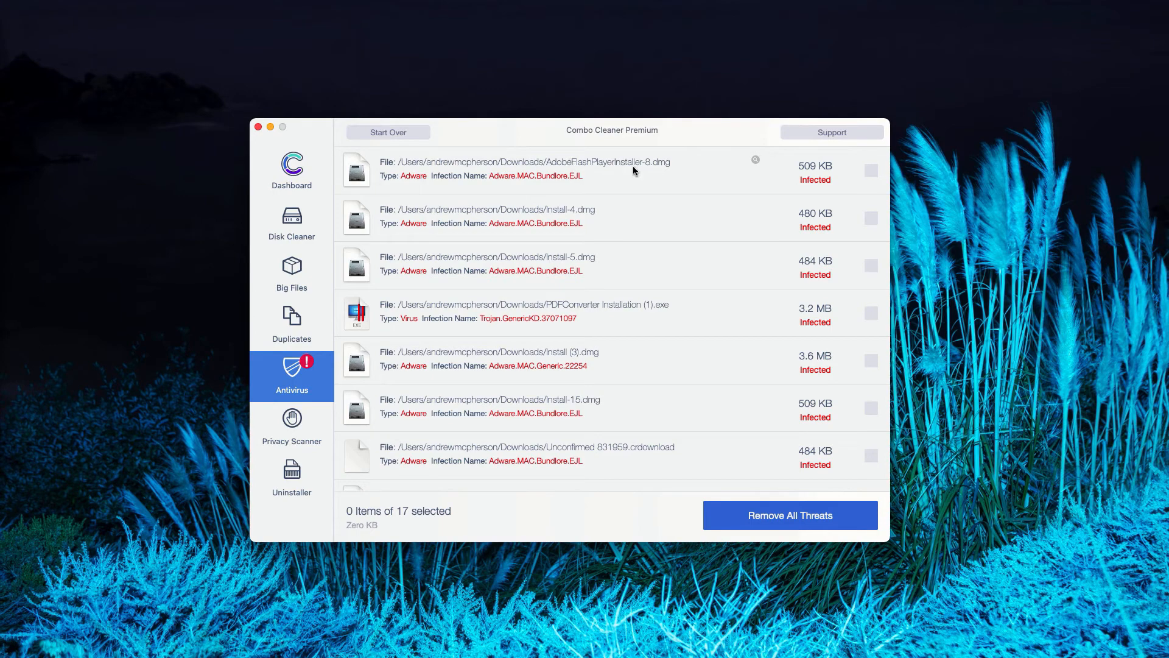
{"action": "mouse_move", "coordinate": [765, 174]}
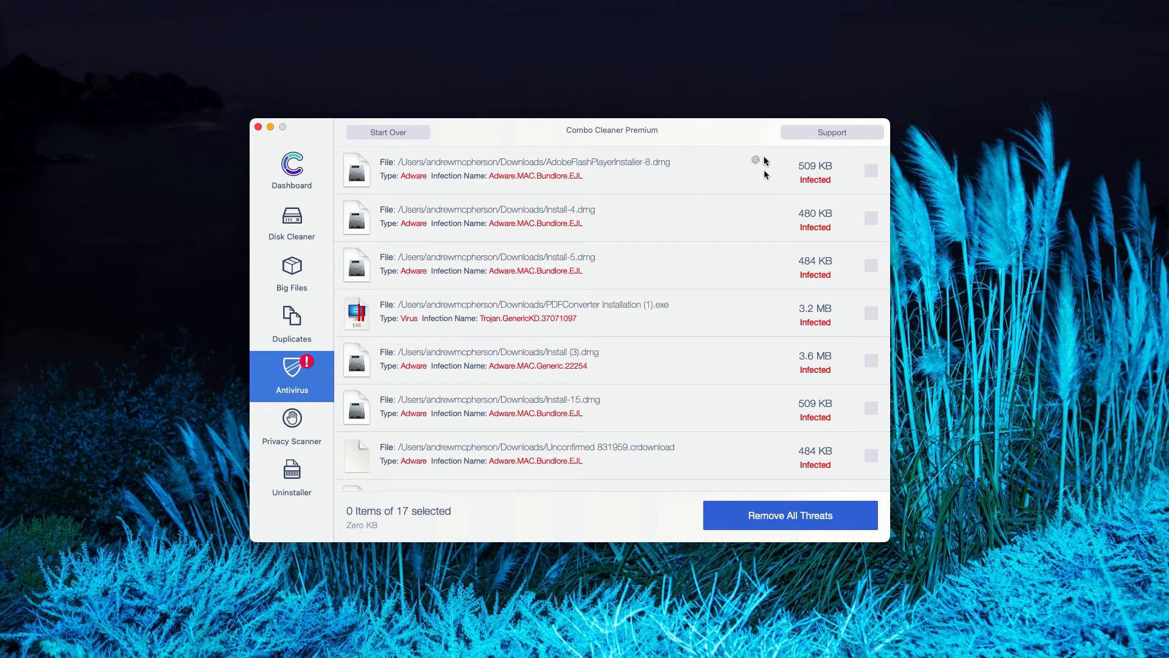
{"action": "mouse_move", "coordinate": [755, 163]}
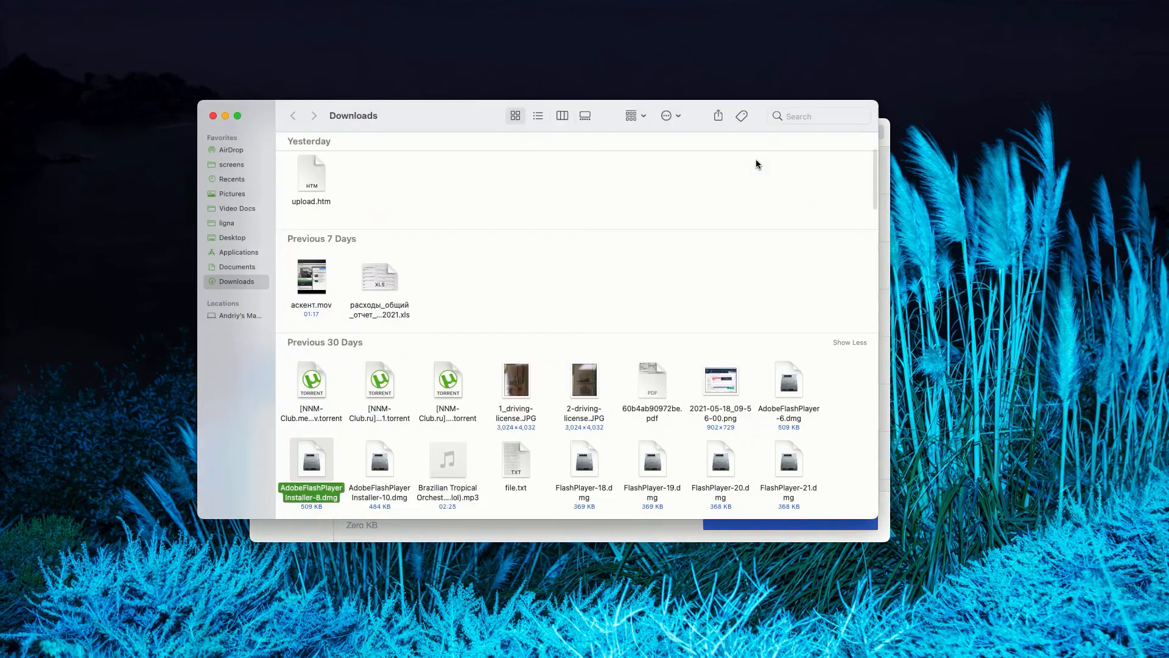
{"action": "mouse_move", "coordinate": [340, 271]}
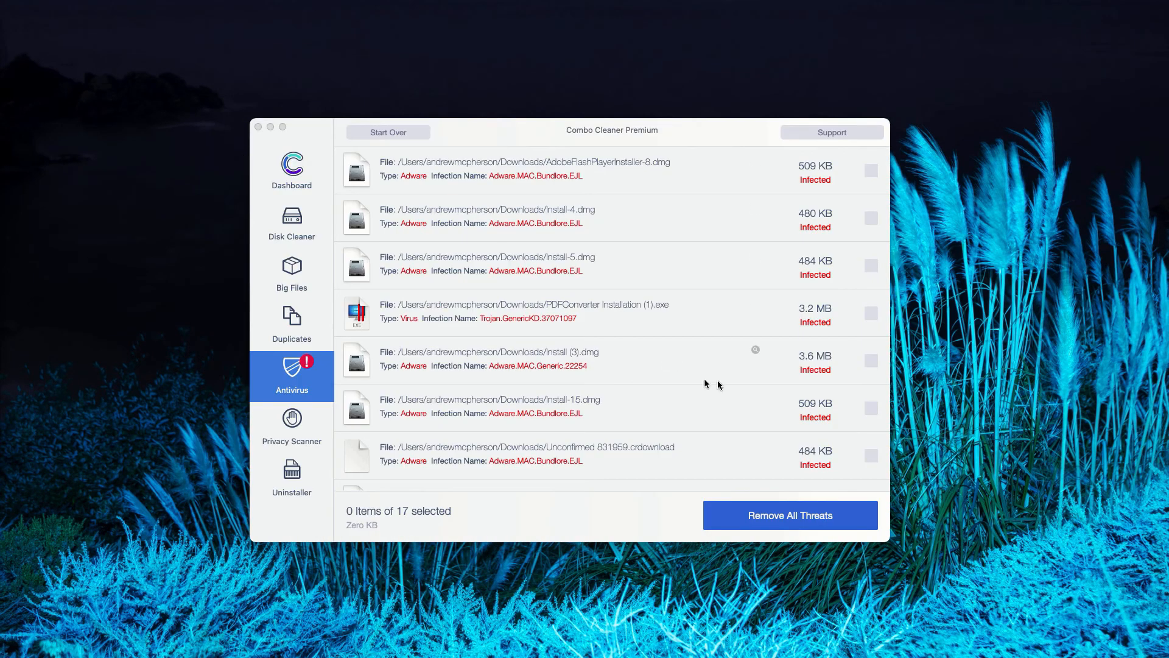
{"action": "mouse_move", "coordinate": [629, 258]}
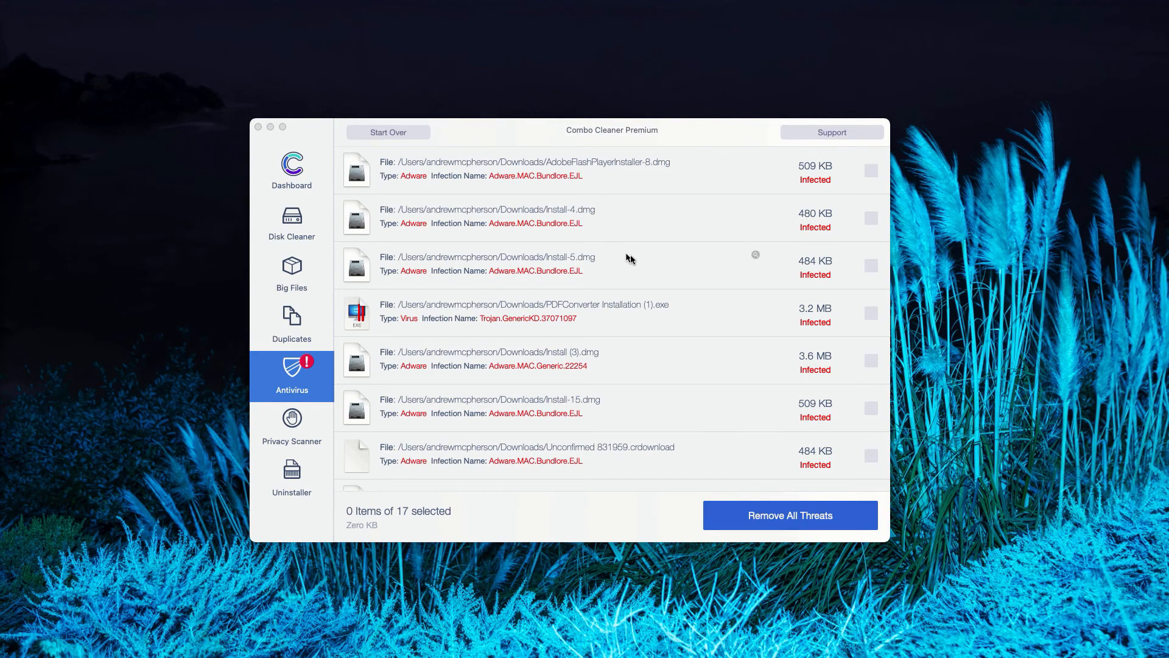
Scroll the Antivirus threat list down and back to the top with 0 of 17 selected.
{"action": "scroll", "scroll_direction": "down", "scroll_amount": 3}
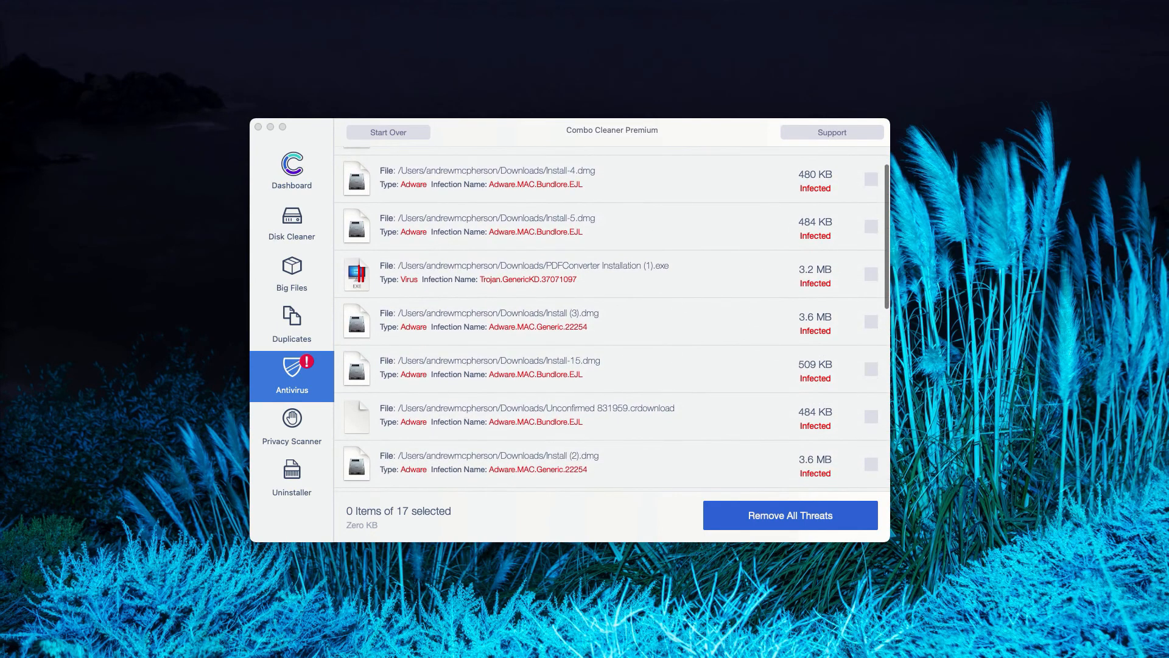
{"action": "mouse_move", "coordinate": [688, 134]}
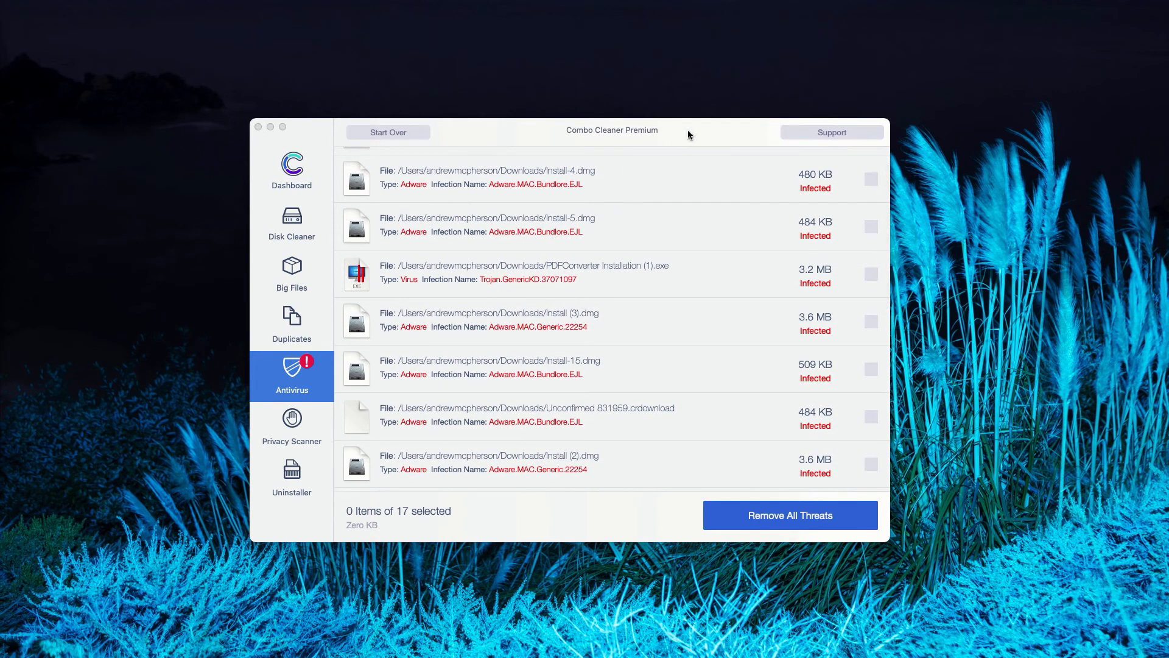
{"action": "scroll", "scroll_direction": "up", "scroll_amount": 3}
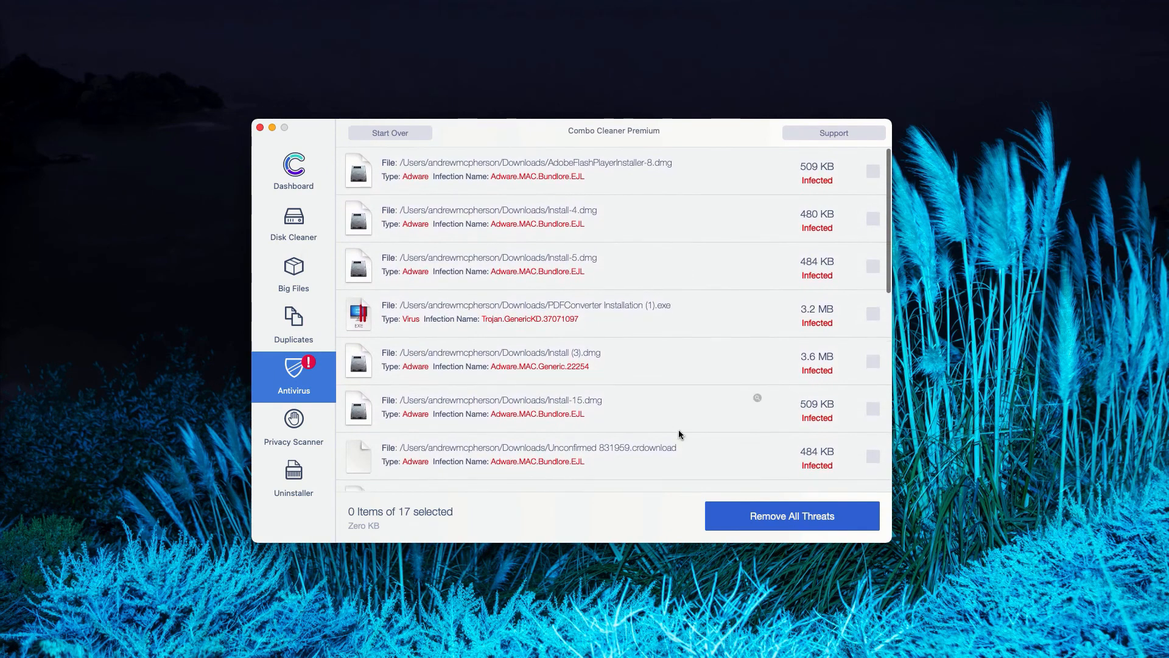
{"action": "mouse_move", "coordinate": [646, 211]}
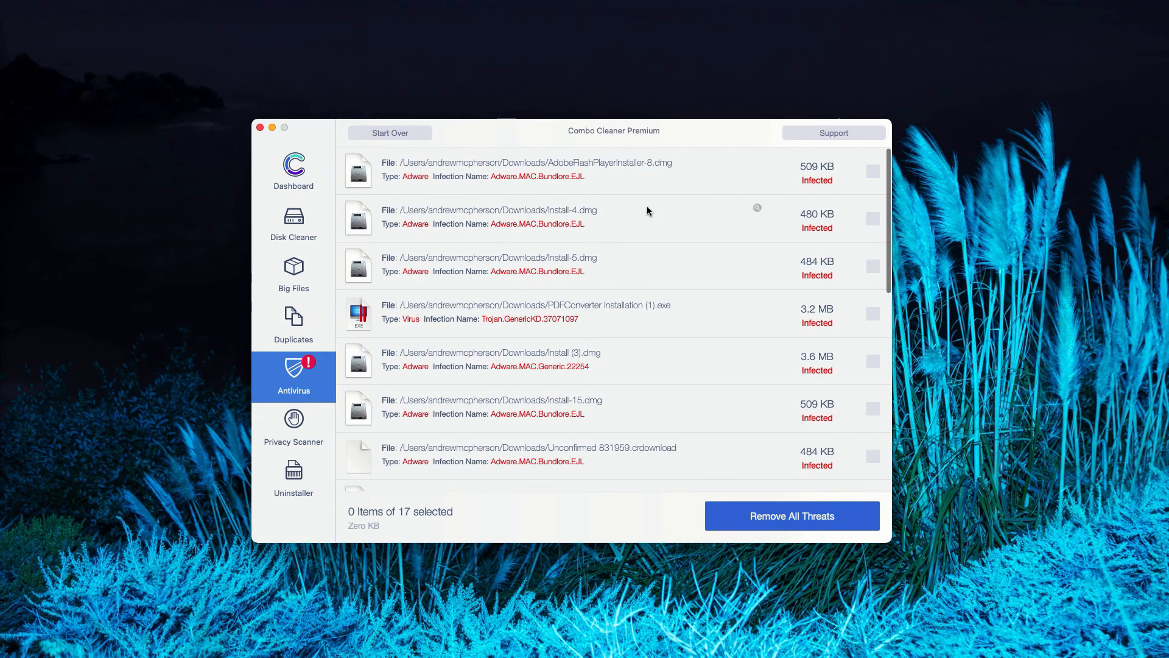